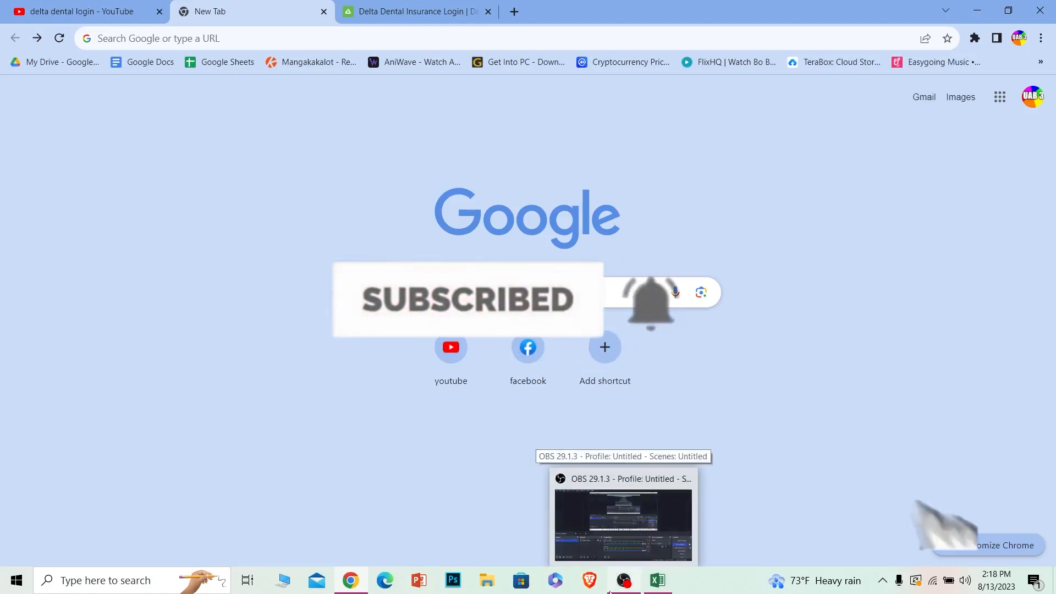
Search Google for "delta dental login" and choose the Delta Dental Insurance Login result
{"action": "type", "text": "delta dental login"}
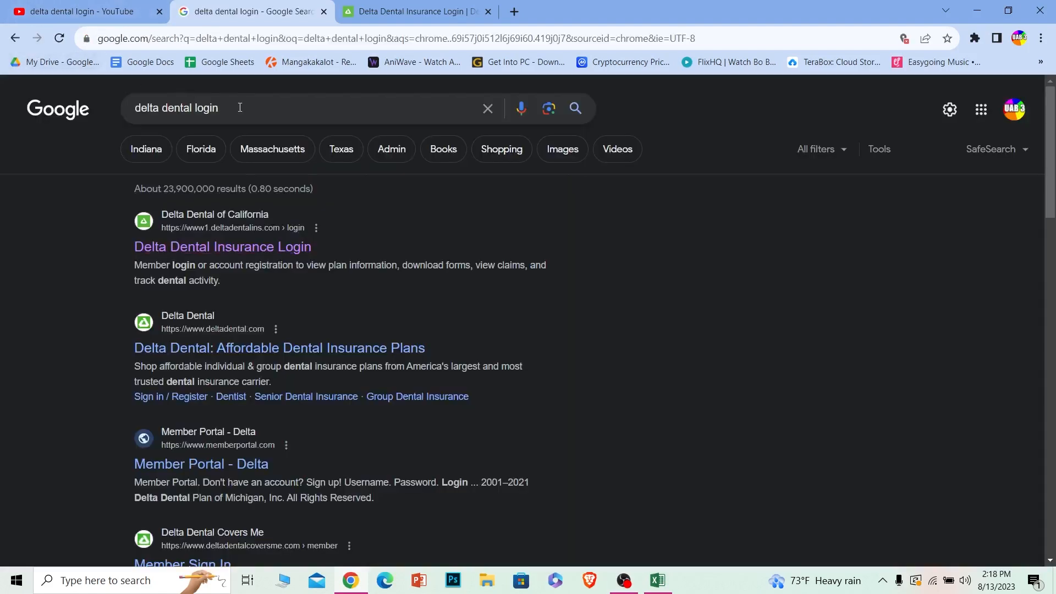
{"action": "mouse_move", "coordinate": [3, 224]}
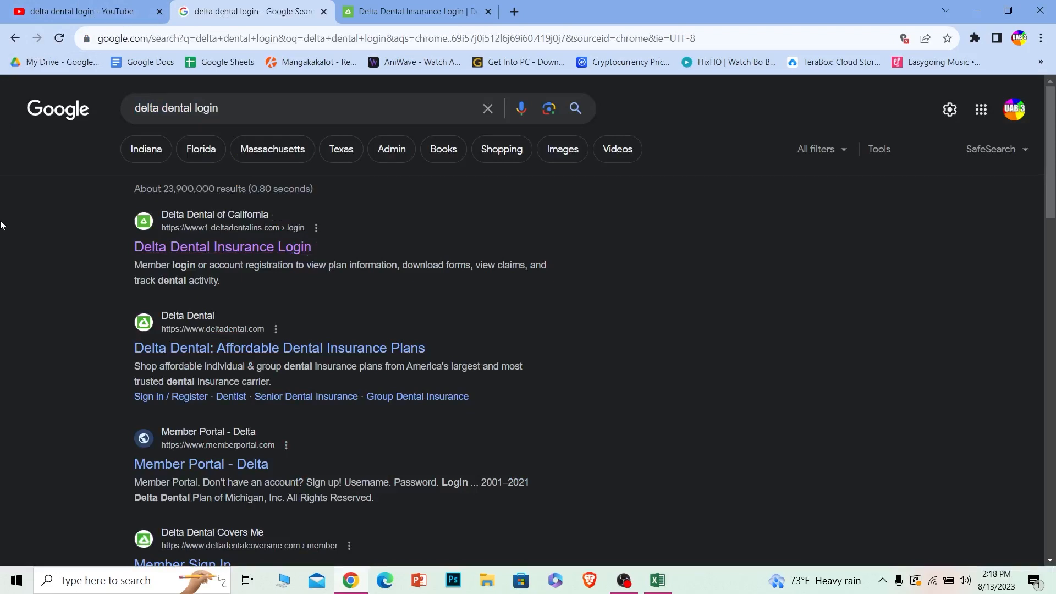
{"action": "mouse_move", "coordinate": [189, 240]}
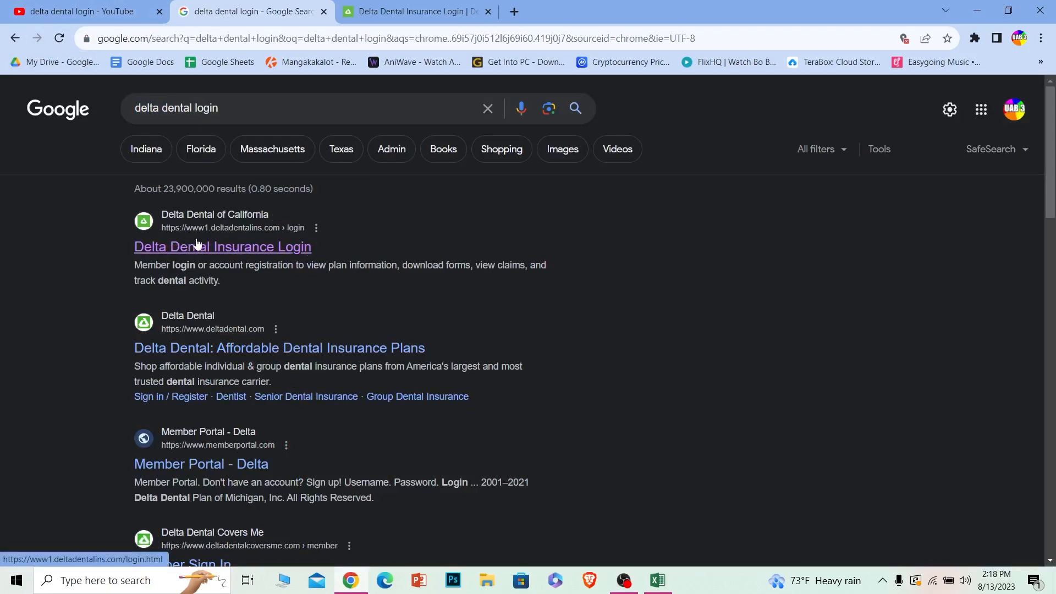
{"action": "left_click", "coordinate": [223, 246]}
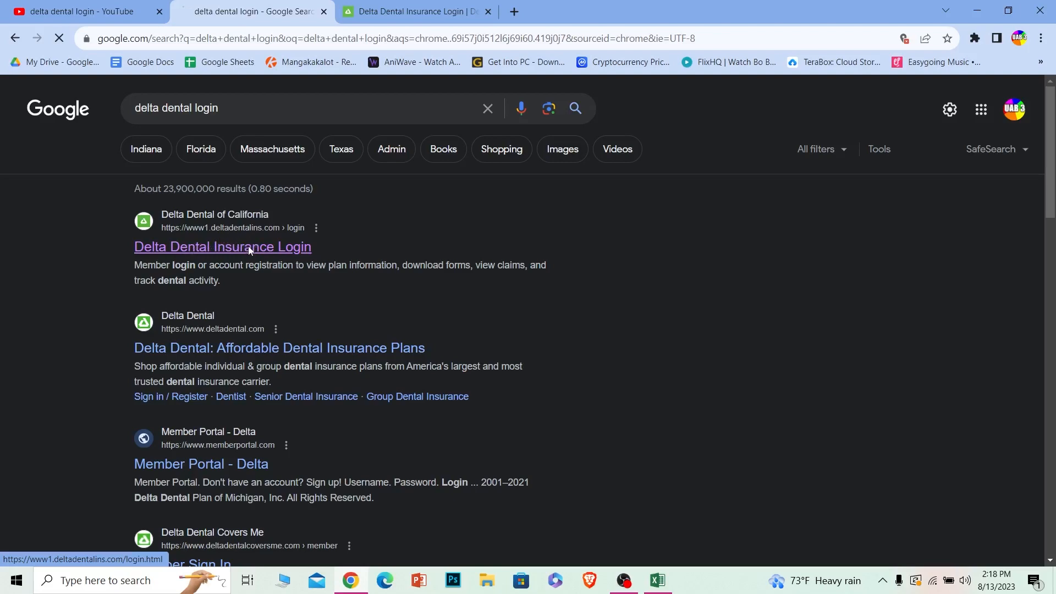
Close the duplicate Delta Dental login page and bring the login form with username into view
{"action": "left_click", "coordinate": [223, 247]}
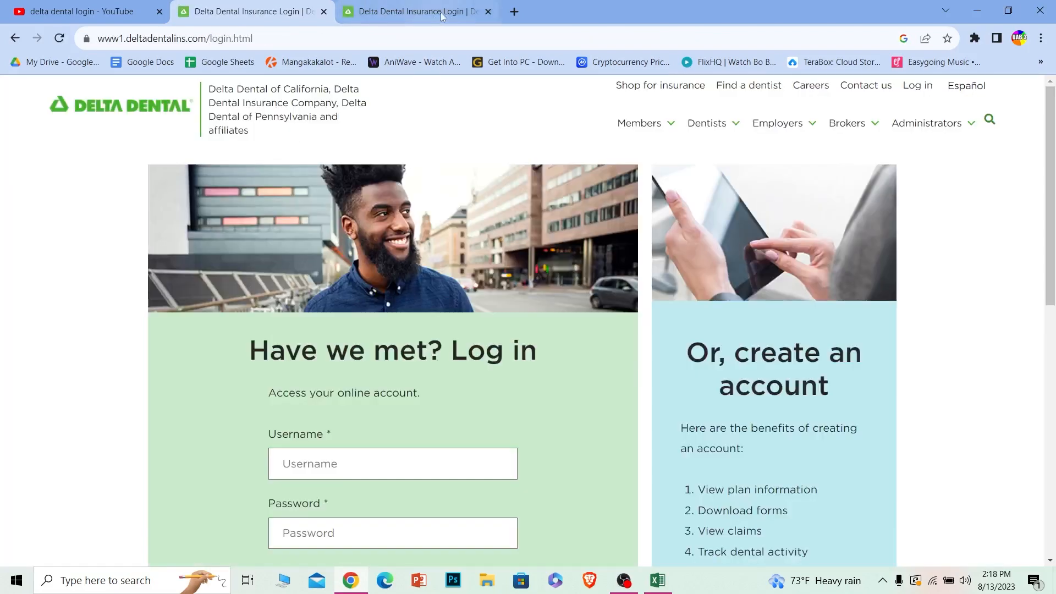
{"action": "left_click", "coordinate": [488, 11]}
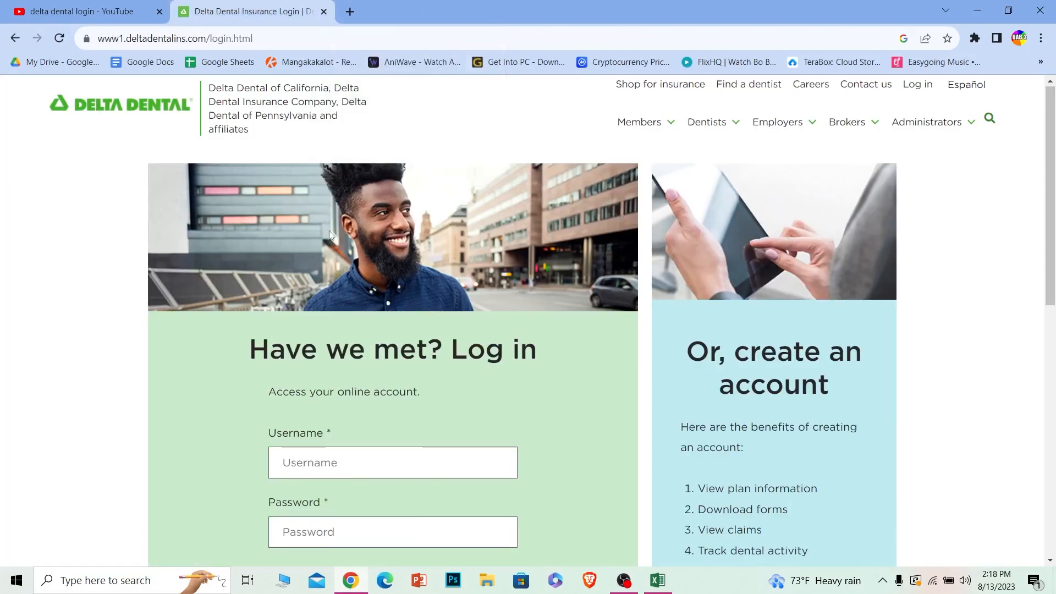
{"action": "scroll", "scroll_direction": "down", "scroll_amount": 3}
{"action": "type", "text": "juier"}
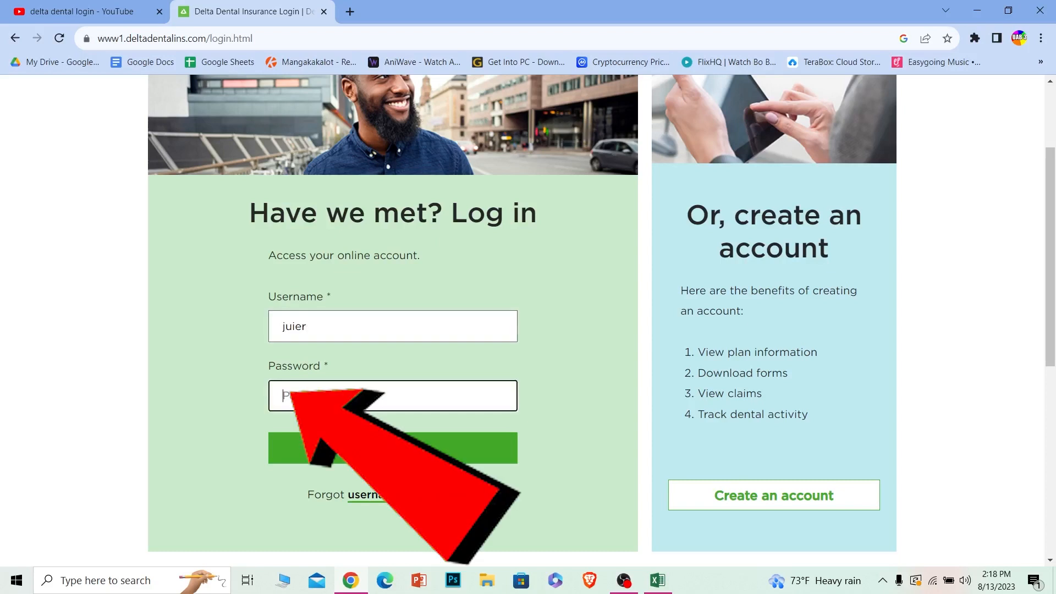
Enter the password so the Delta Dental login form is complete
{"action": "type", "text": "••••"}
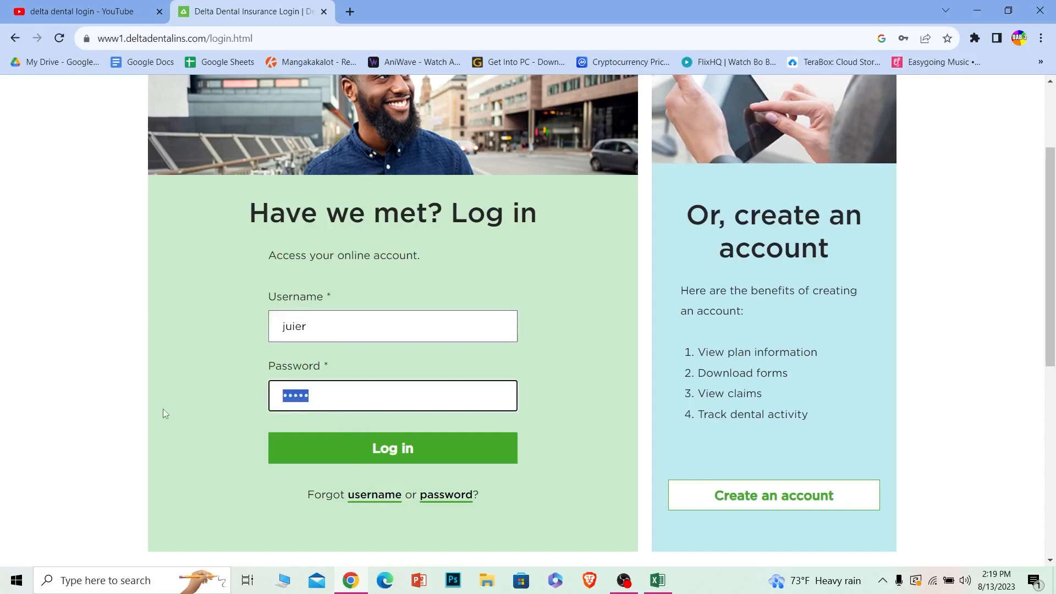
{"action": "mouse_move", "coordinate": [174, 341]}
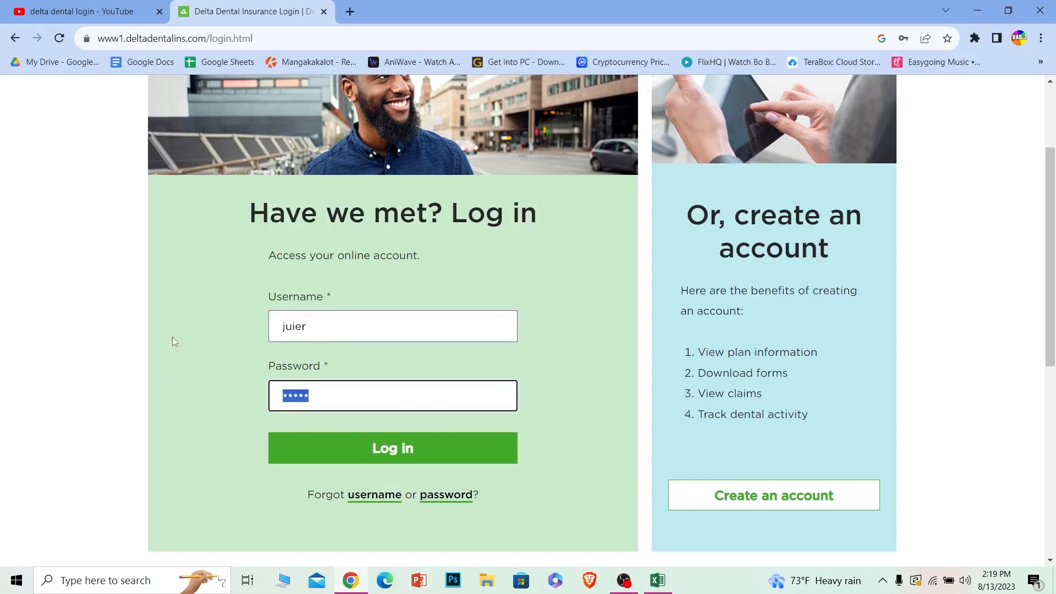
{"action": "mouse_move", "coordinate": [156, 353]}
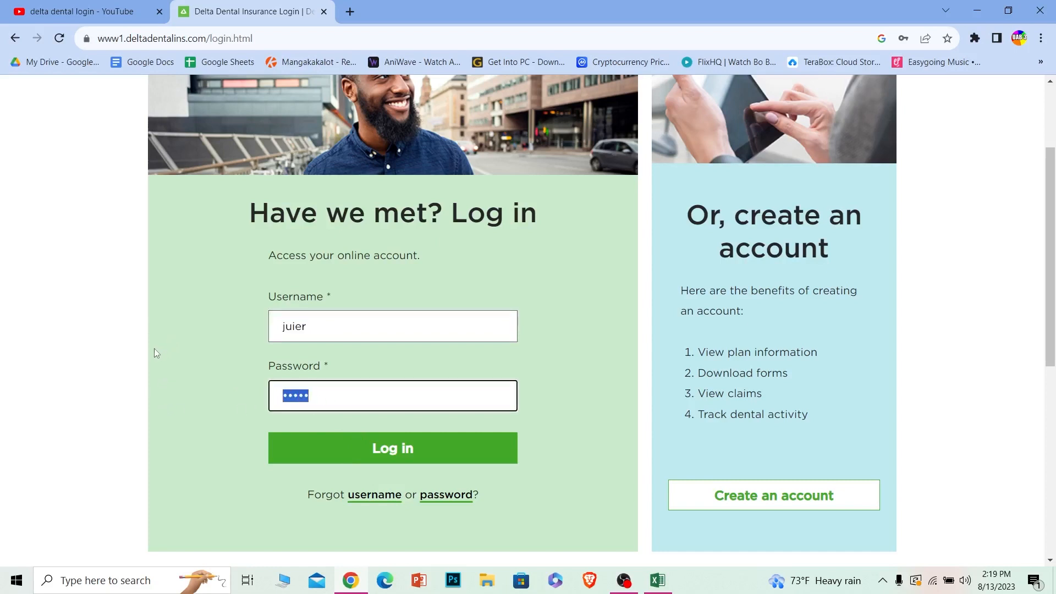
{"action": "mouse_move", "coordinate": [333, 481]}
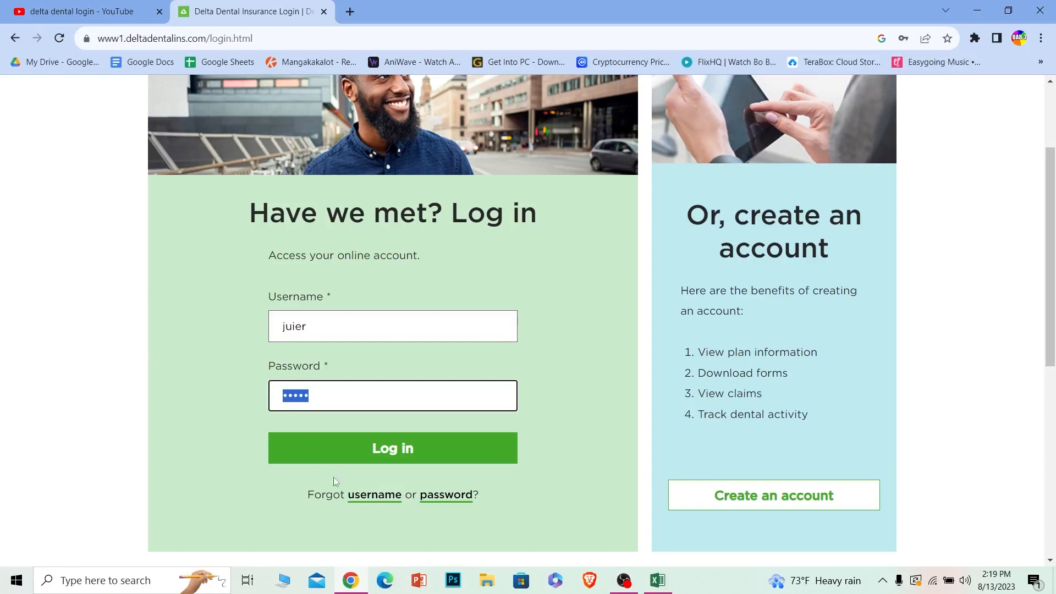
{"action": "mouse_move", "coordinate": [409, 490]}
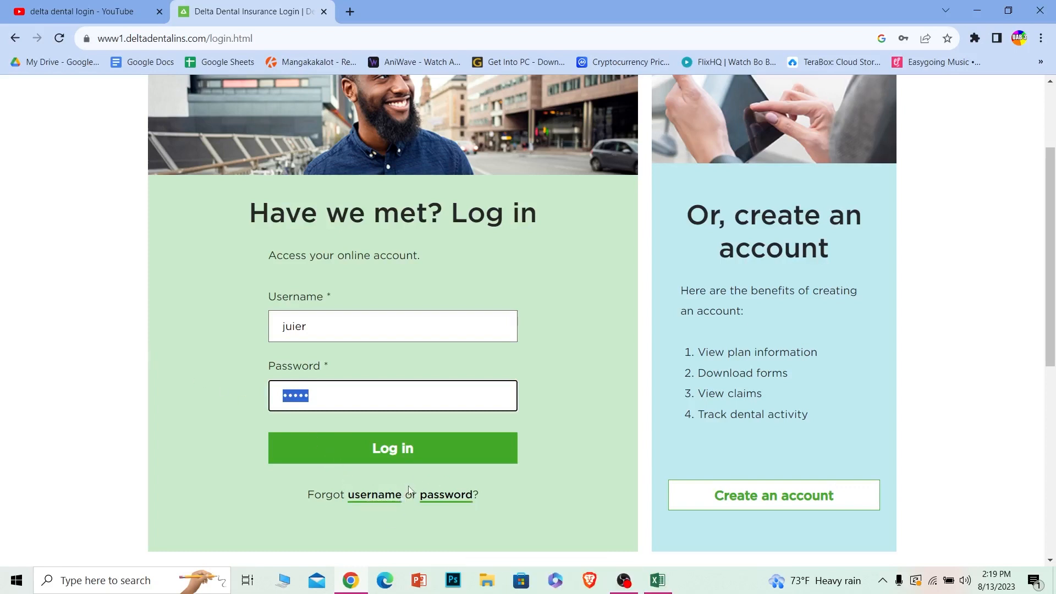